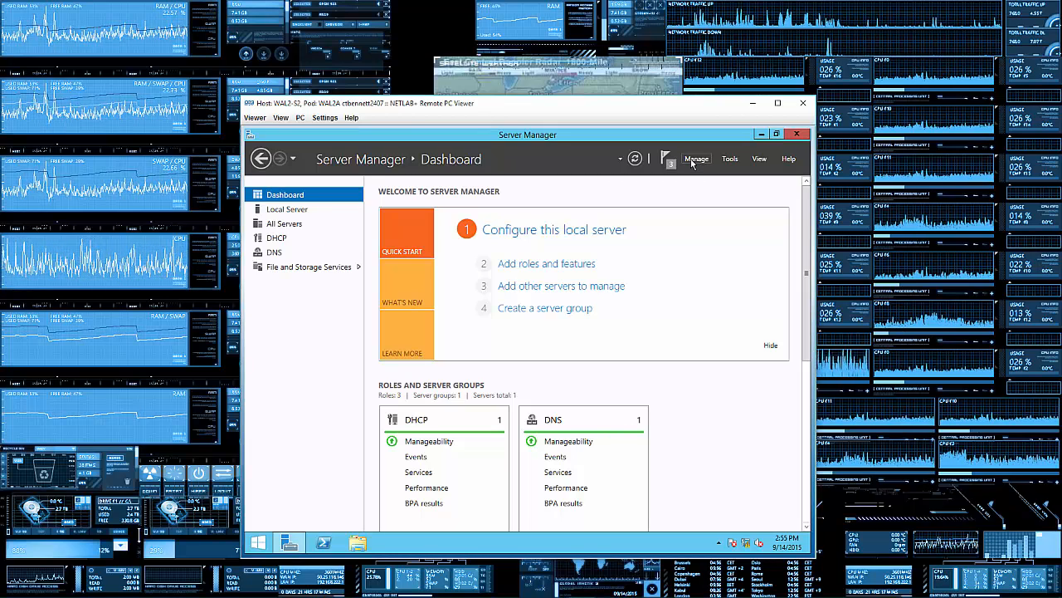
- Launch the Remove Roles and Features Wizard from the Manage menu
click(697, 159)
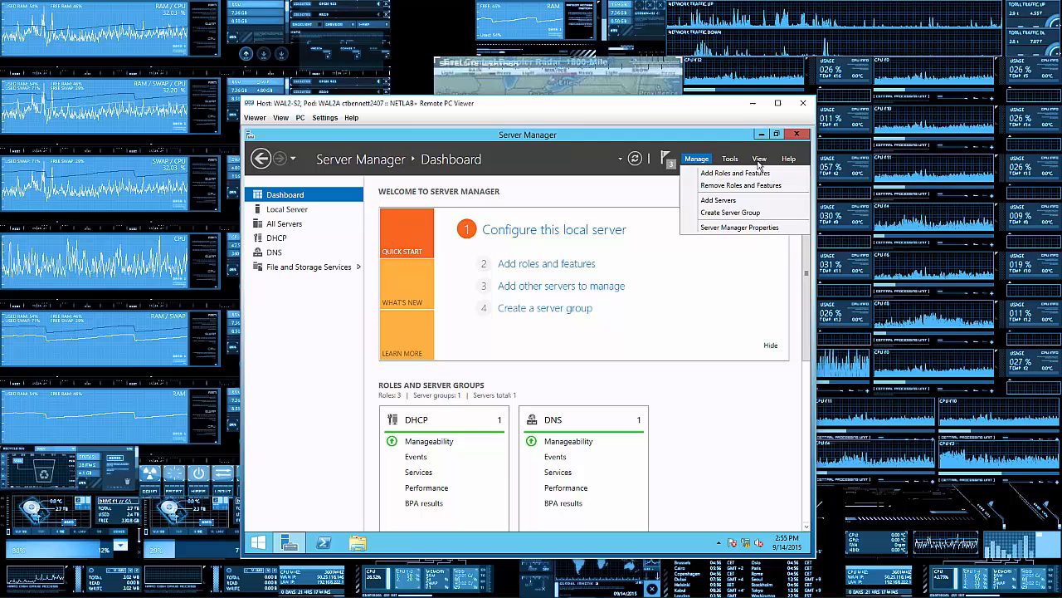
mouse_move(747, 186)
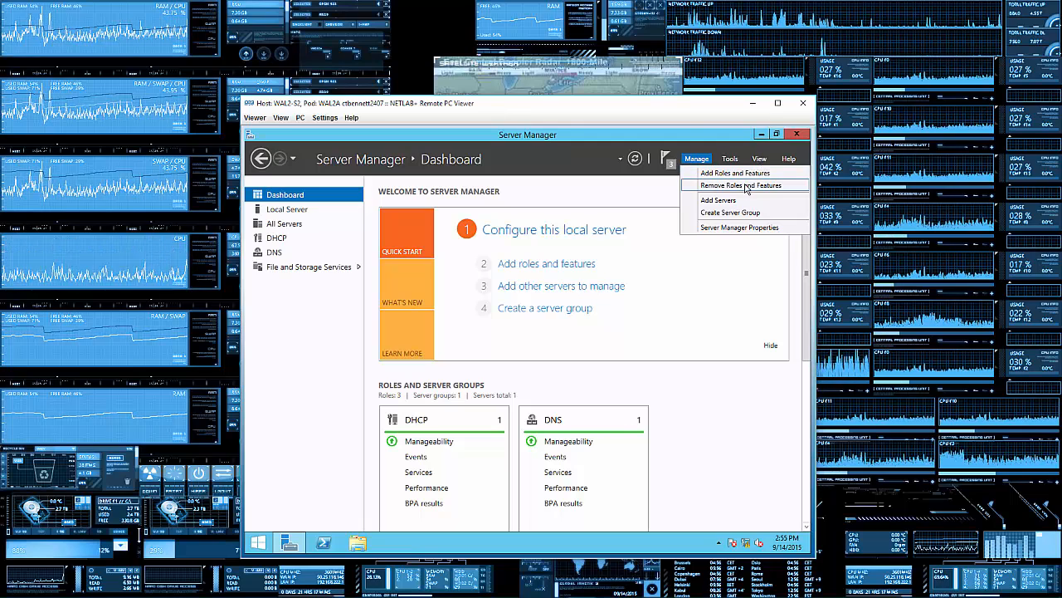
click(740, 186)
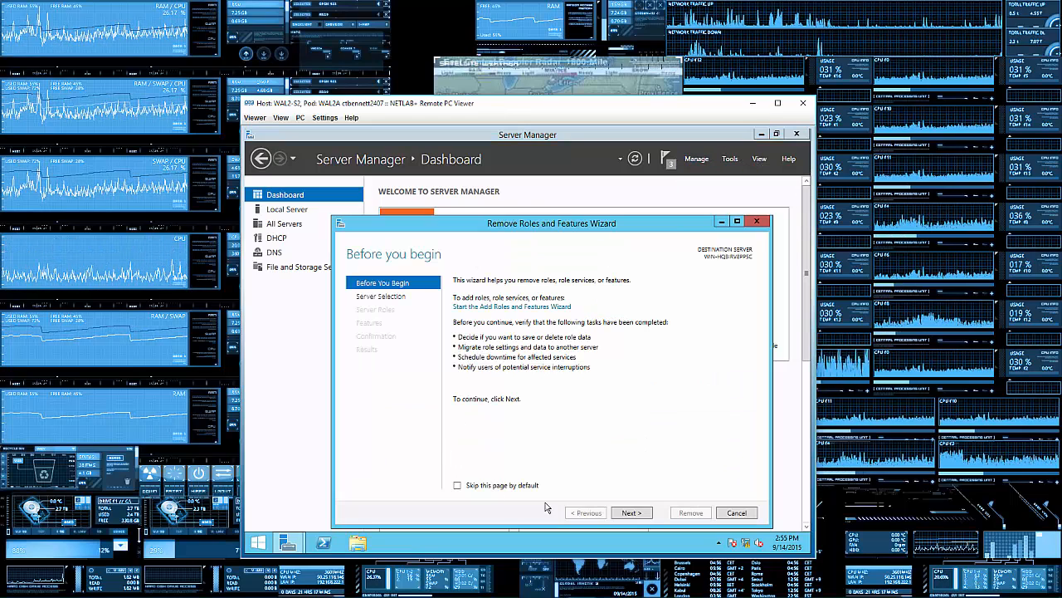
- Advance through Before You Begin, Server Selection and Server Roles to the Features list
click(631, 511)
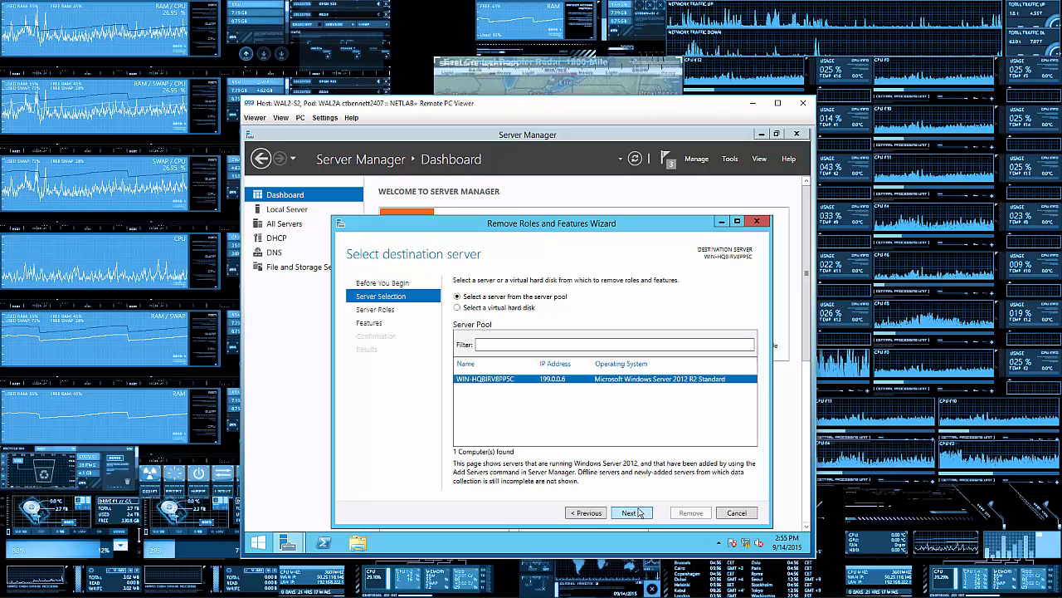
click(628, 511)
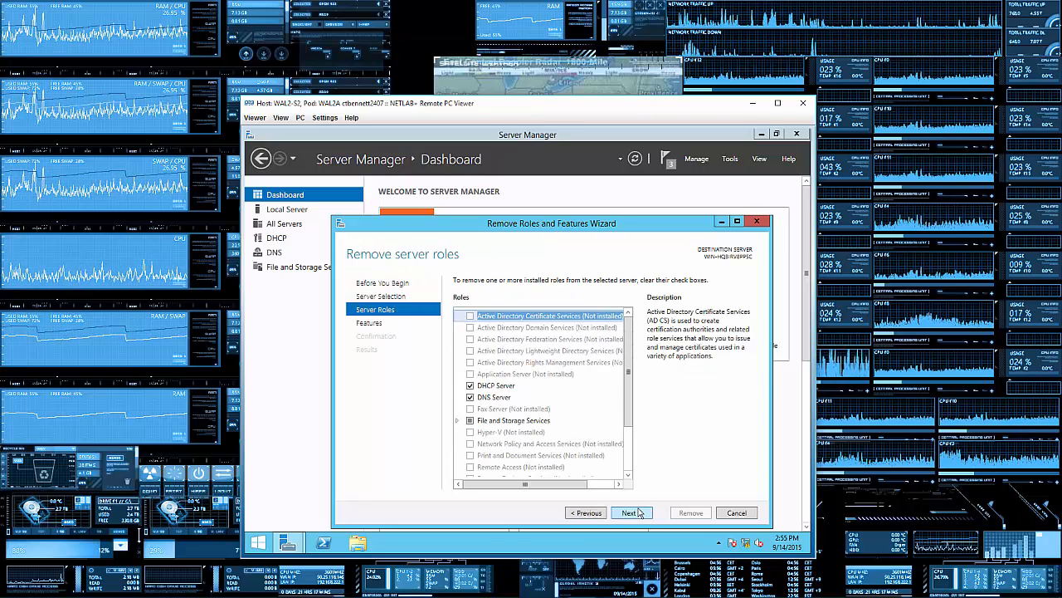
click(629, 512)
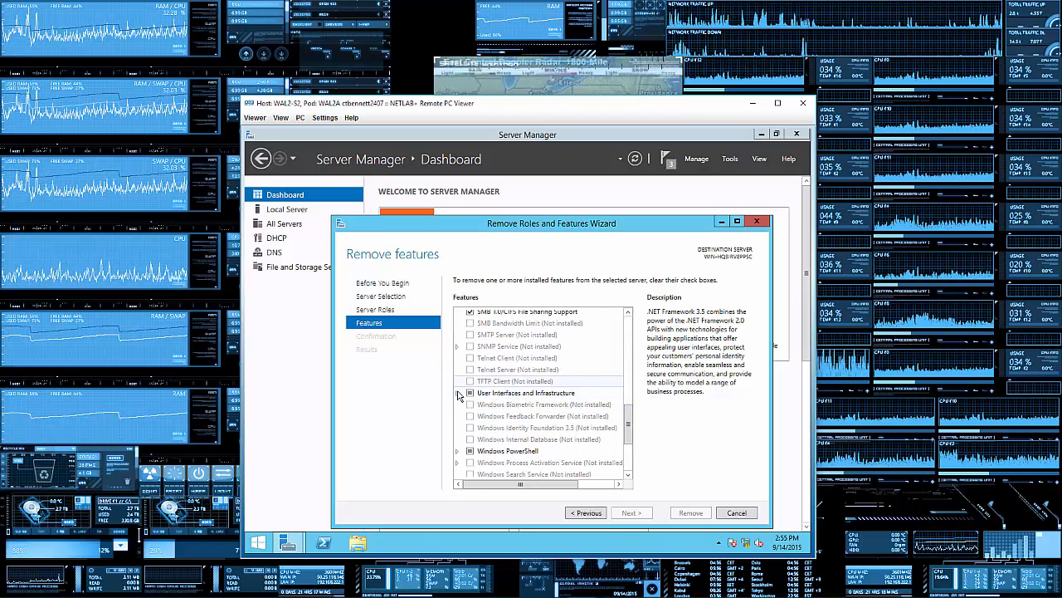
- Uncheck User Interfaces and Infrastructure, accept removing dependent features, and continue to Confirmation
click(458, 392)
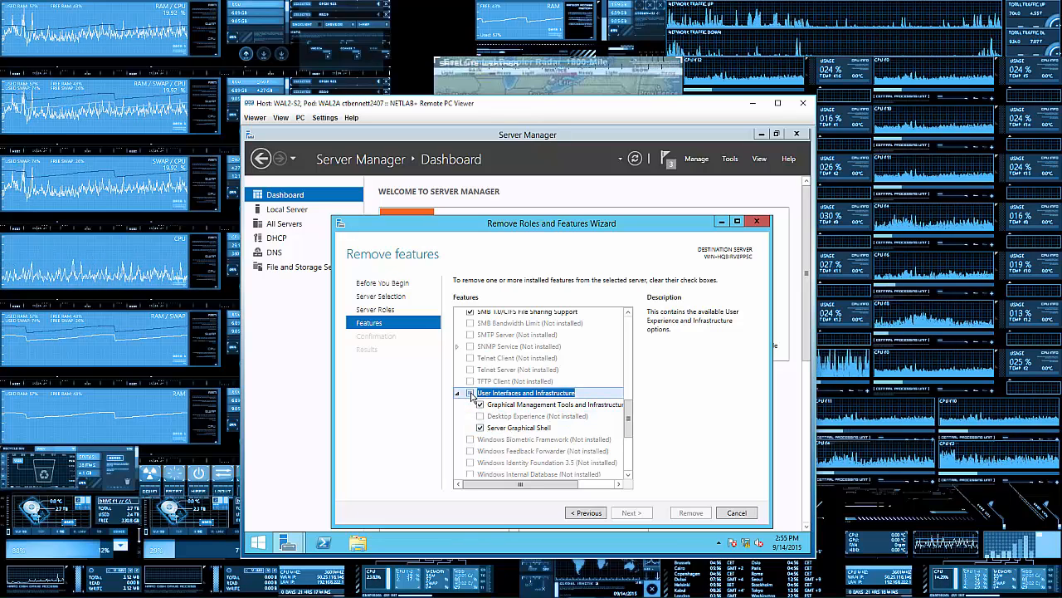
click(472, 391)
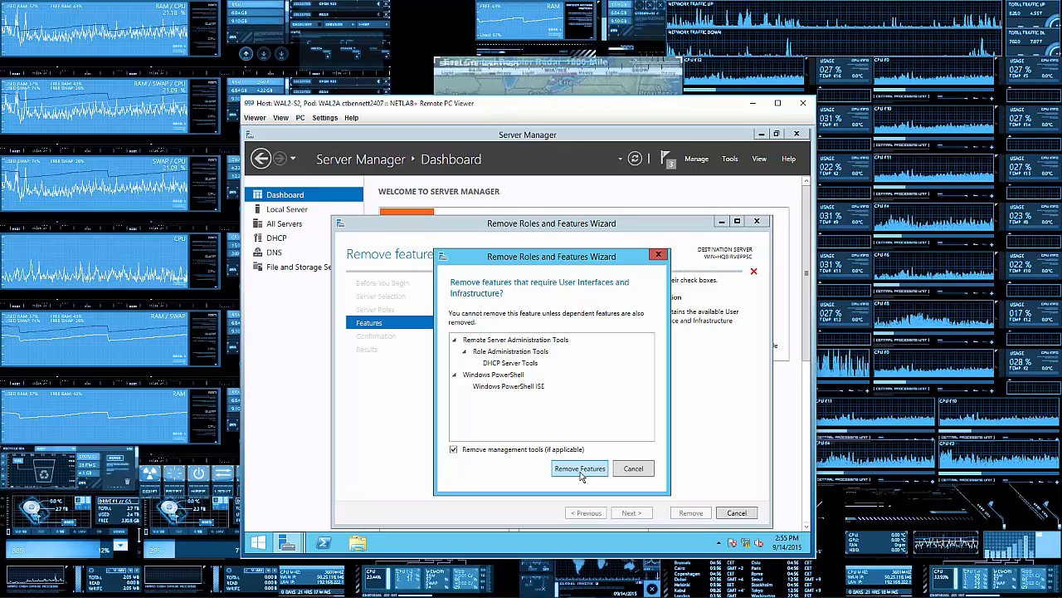
click(579, 468)
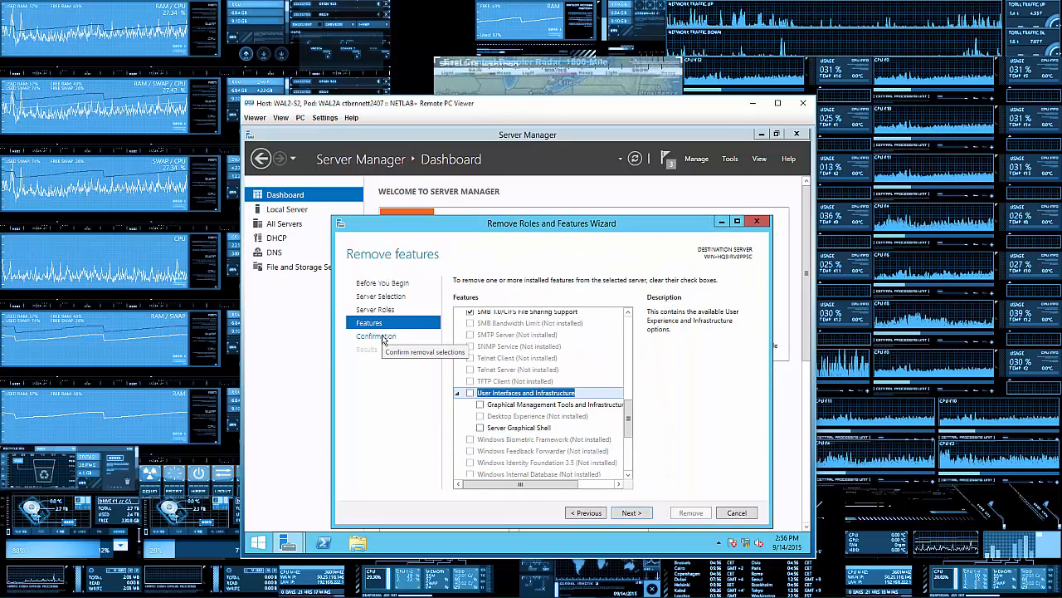
click(631, 511)
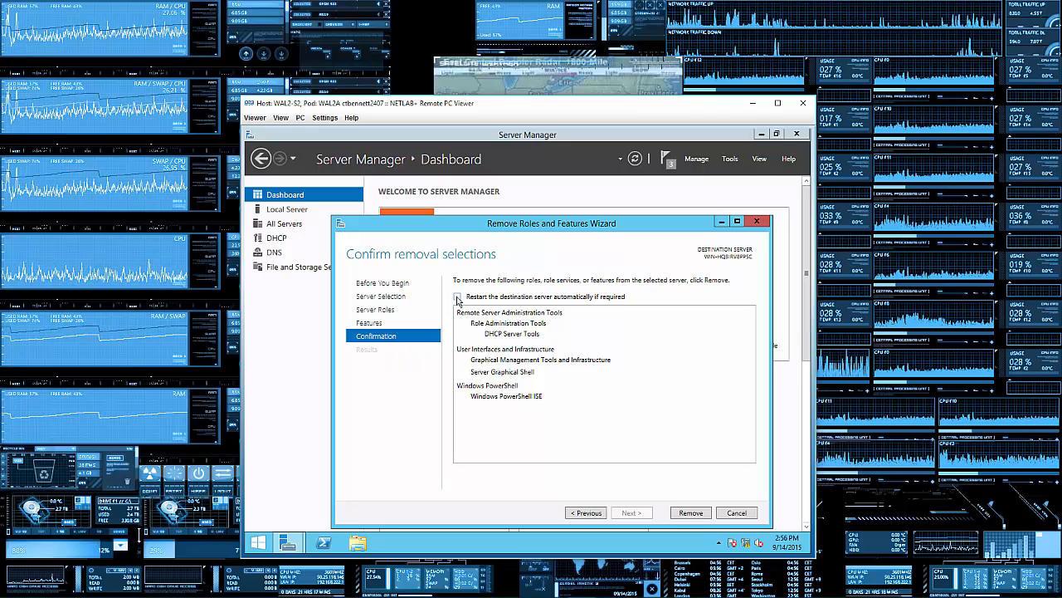
- Enable automatic restart if required and start removing the selected features
click(457, 295)
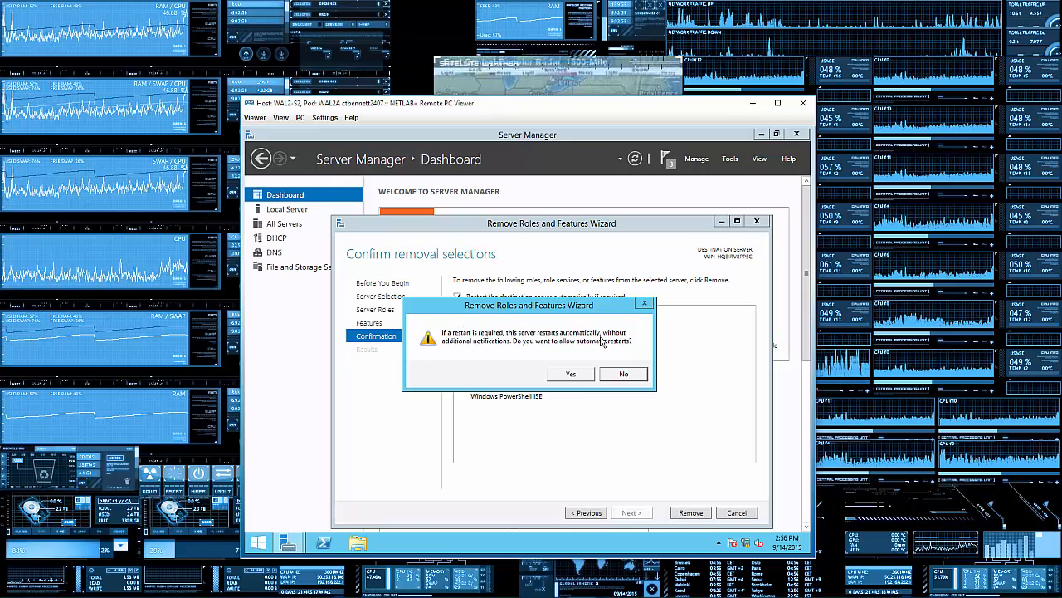
mouse_move(568, 344)
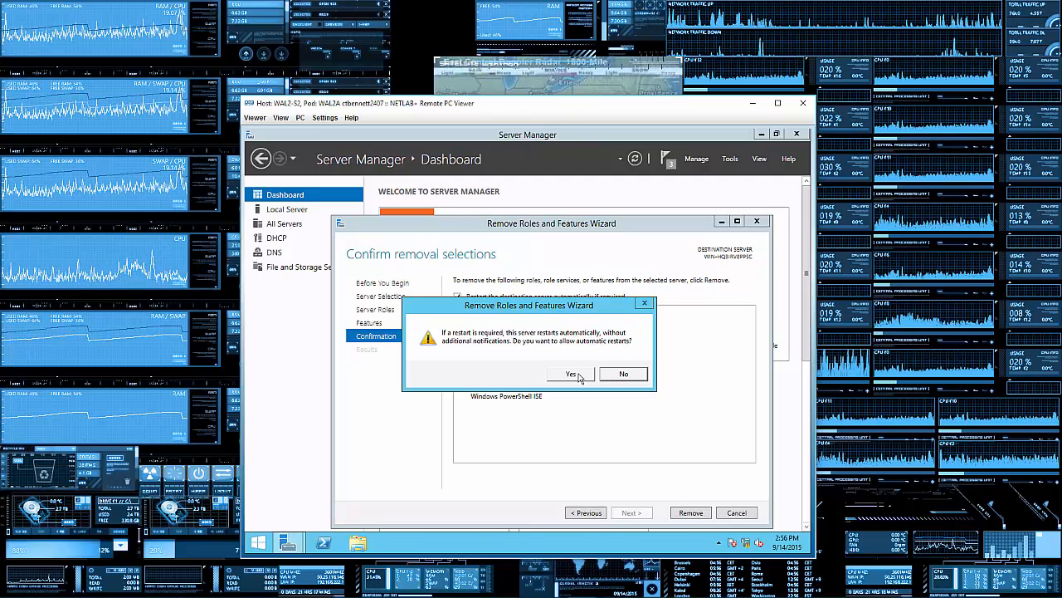
click(571, 373)
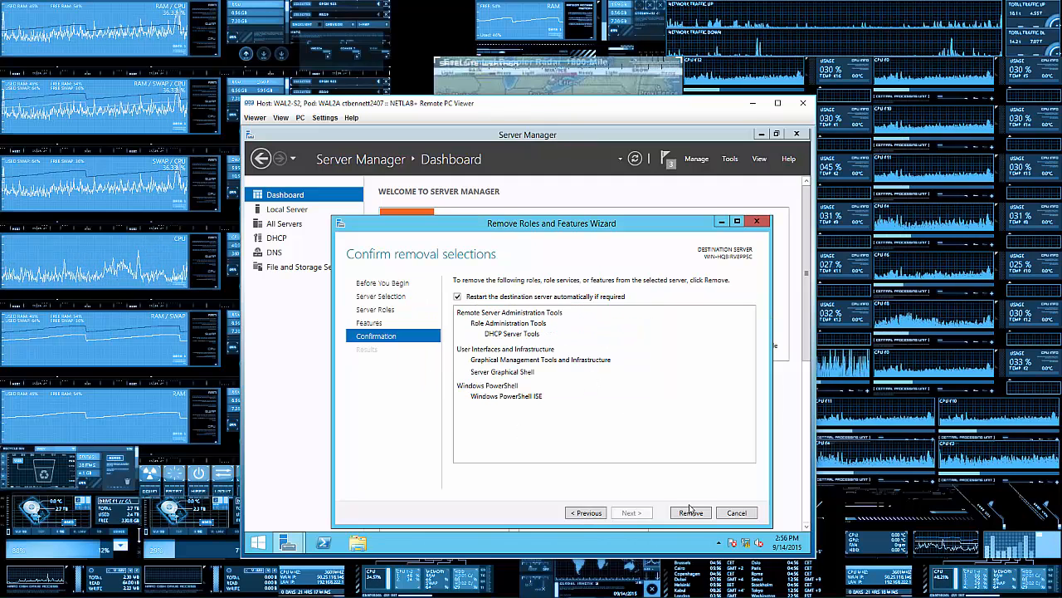
click(690, 511)
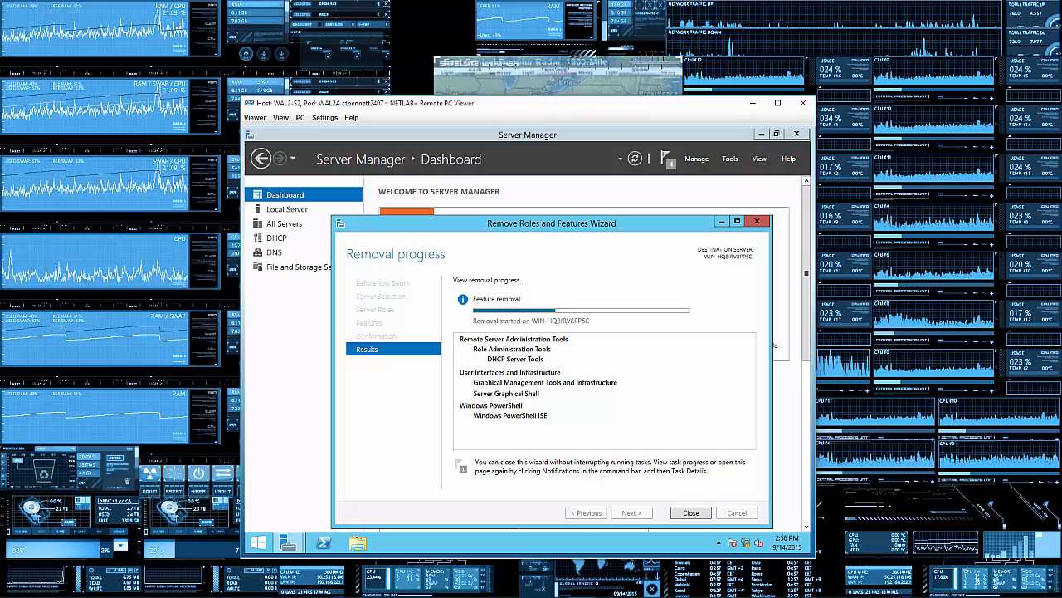
click(690, 511)
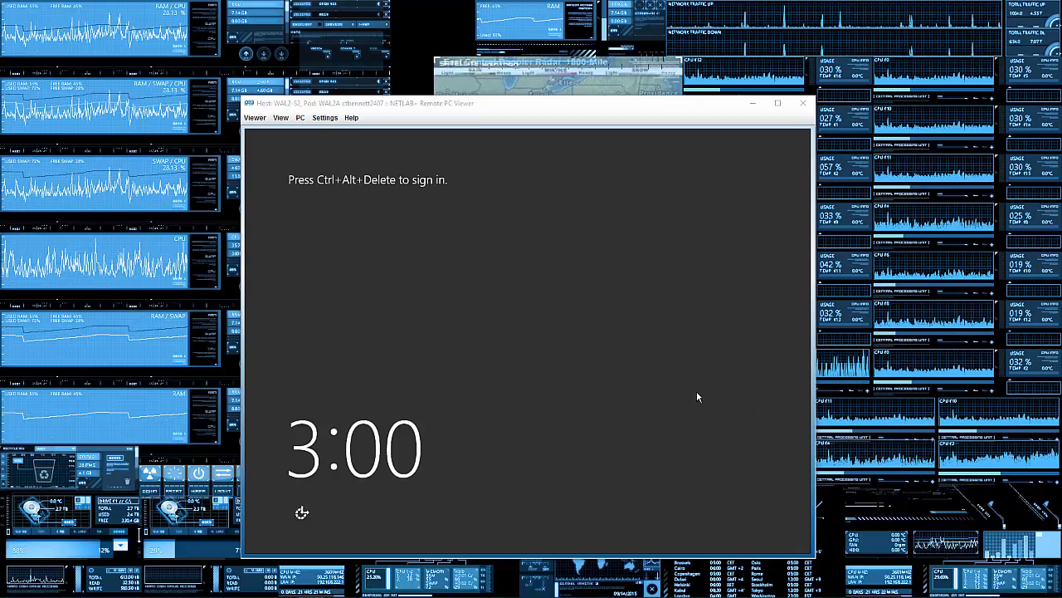
- Send CTRL+ALT+DEL to the restarted server to sign in as Administrator
click(301, 117)
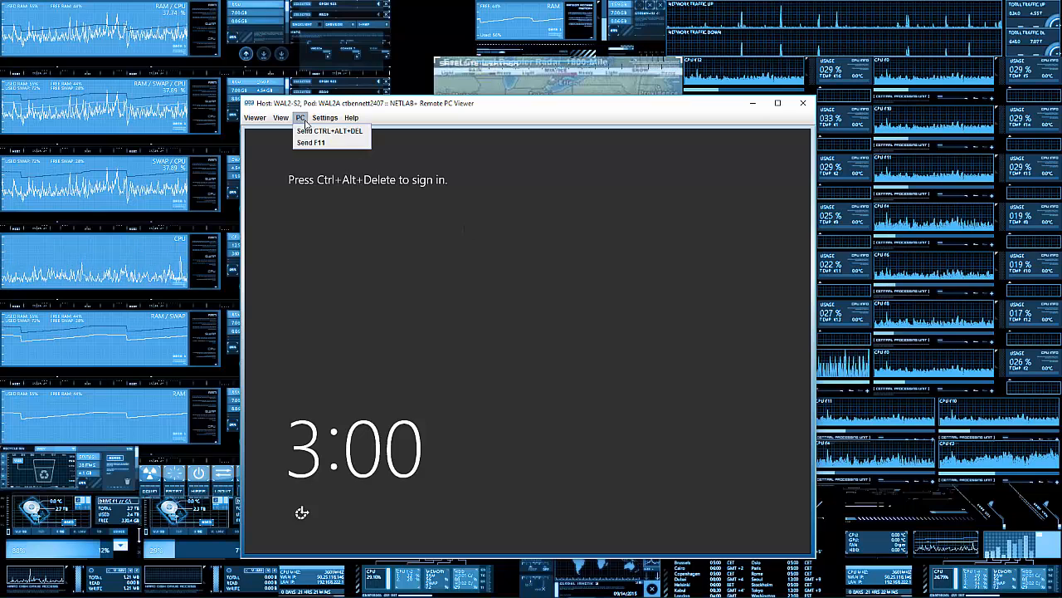
click(329, 129)
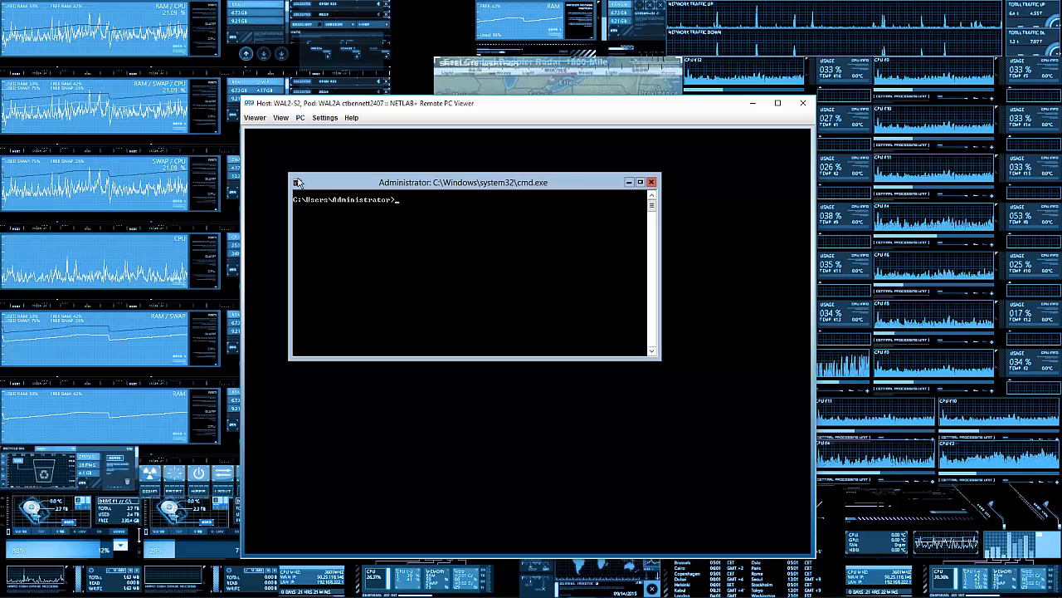
- Set the command window's screen text colour to green via Properties > Colors
click(299, 181)
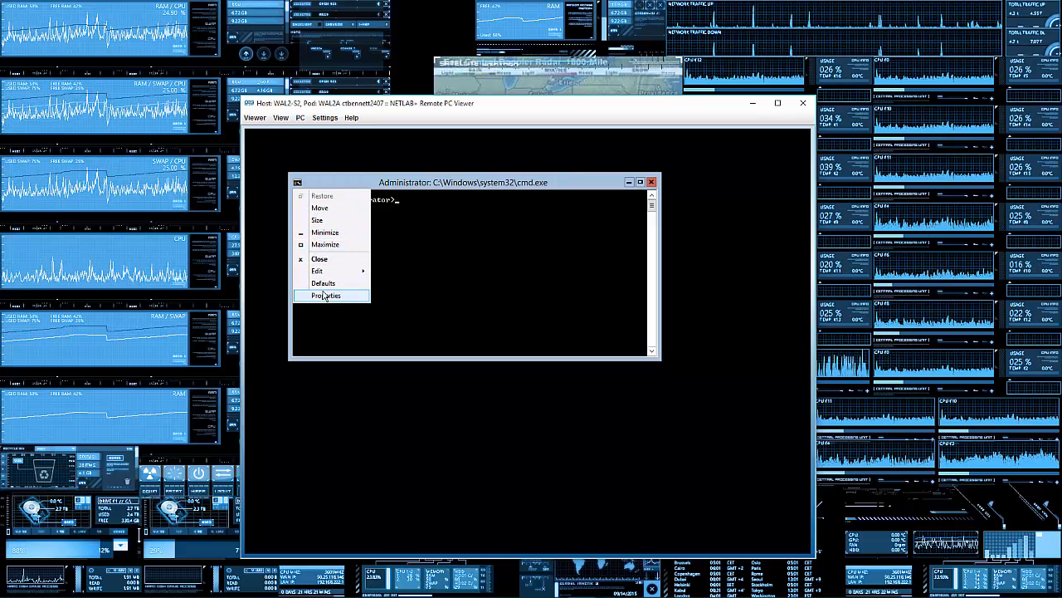
click(325, 295)
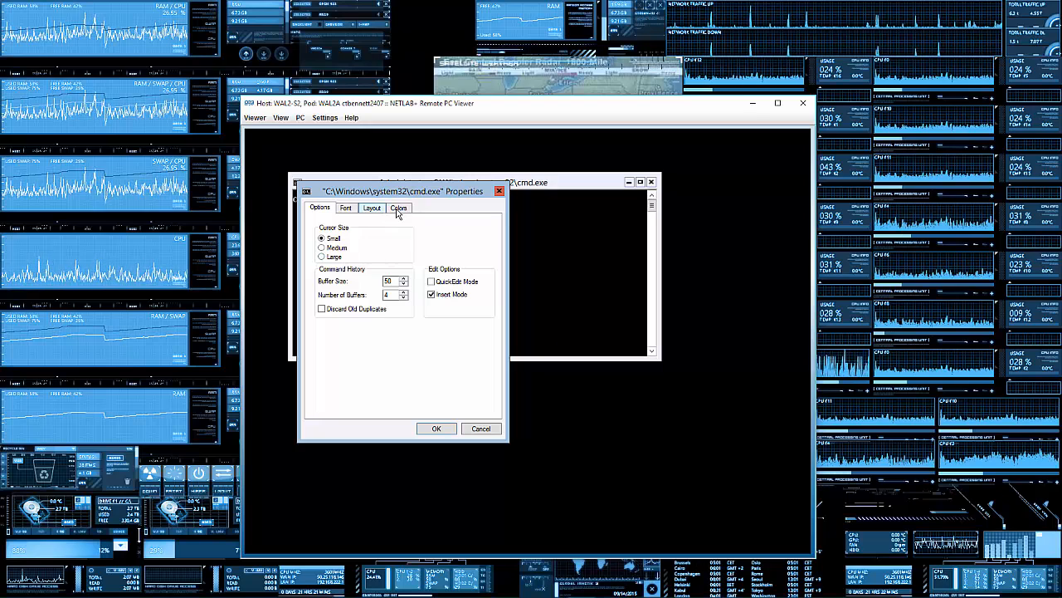
click(398, 208)
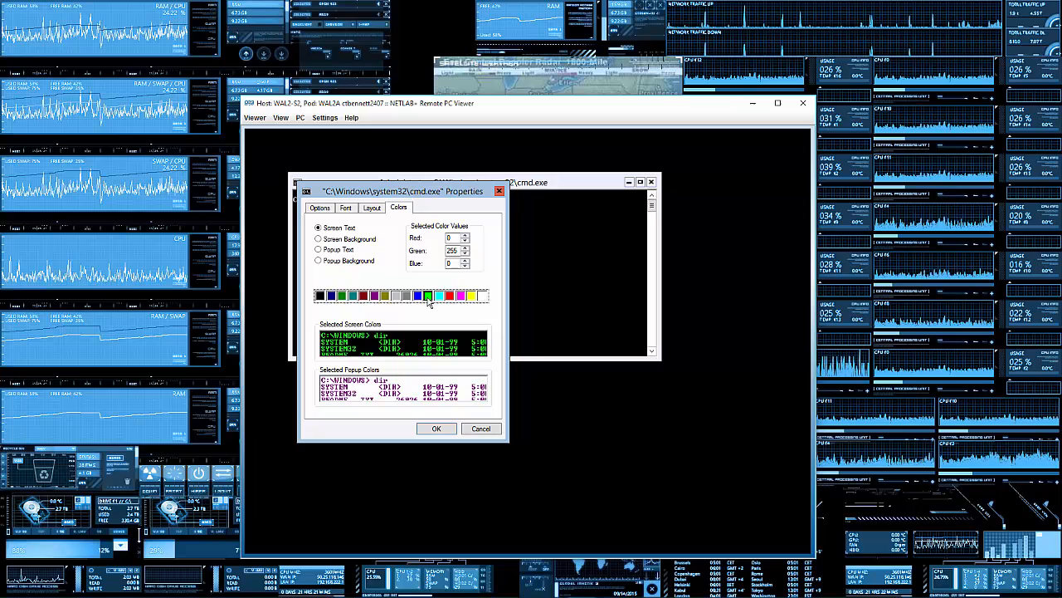
click(435, 428)
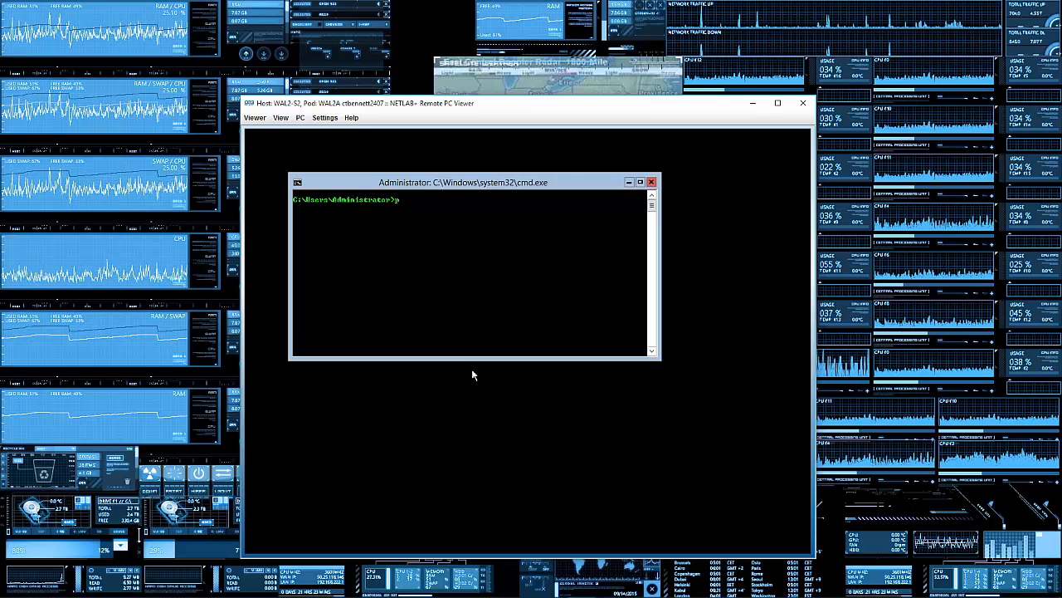
- Start a PowerShell session from the command prompt
text(owershell)
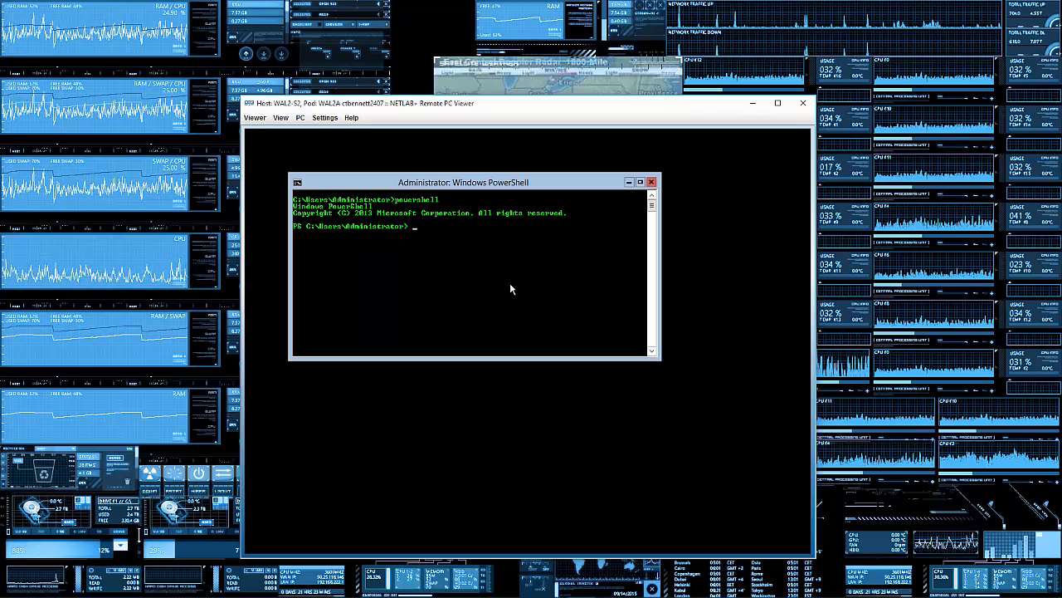
text(i)
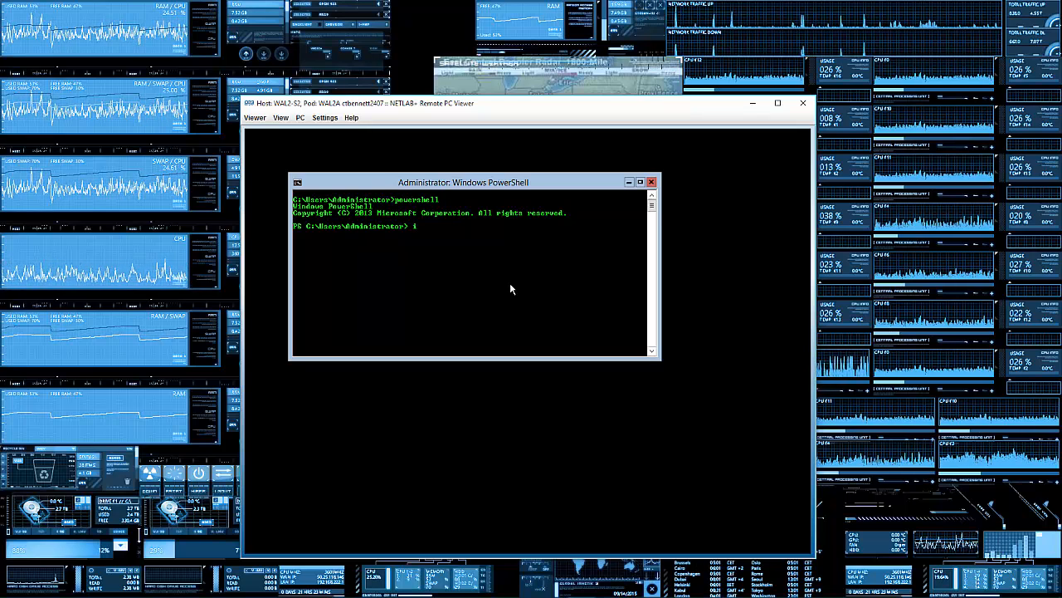
- Type an Install-WindowsFeature command for the server GUI management infrastructure and GUI shell features
text(install)
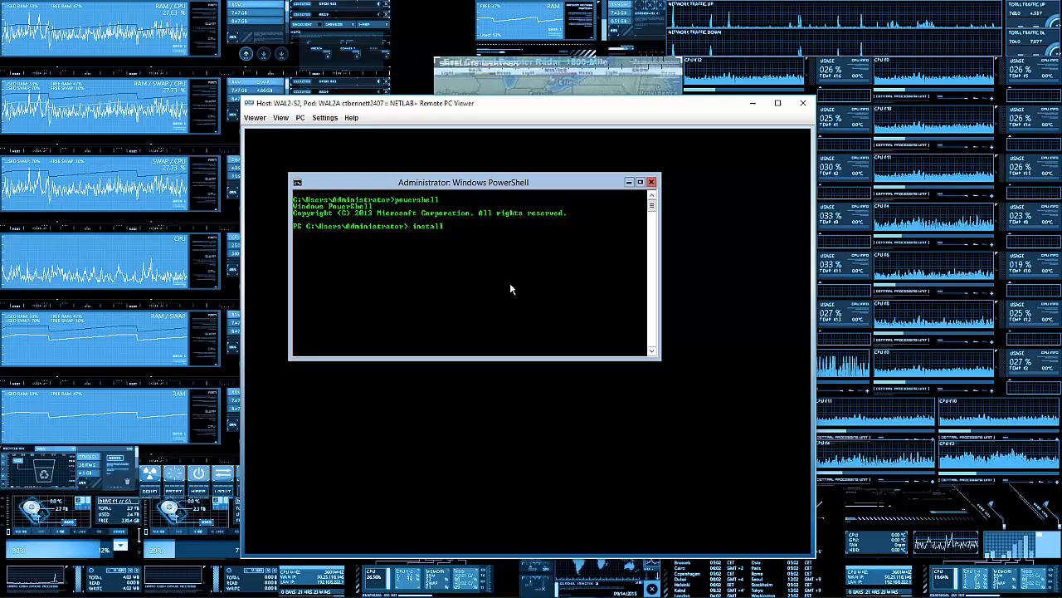
text(-windows)
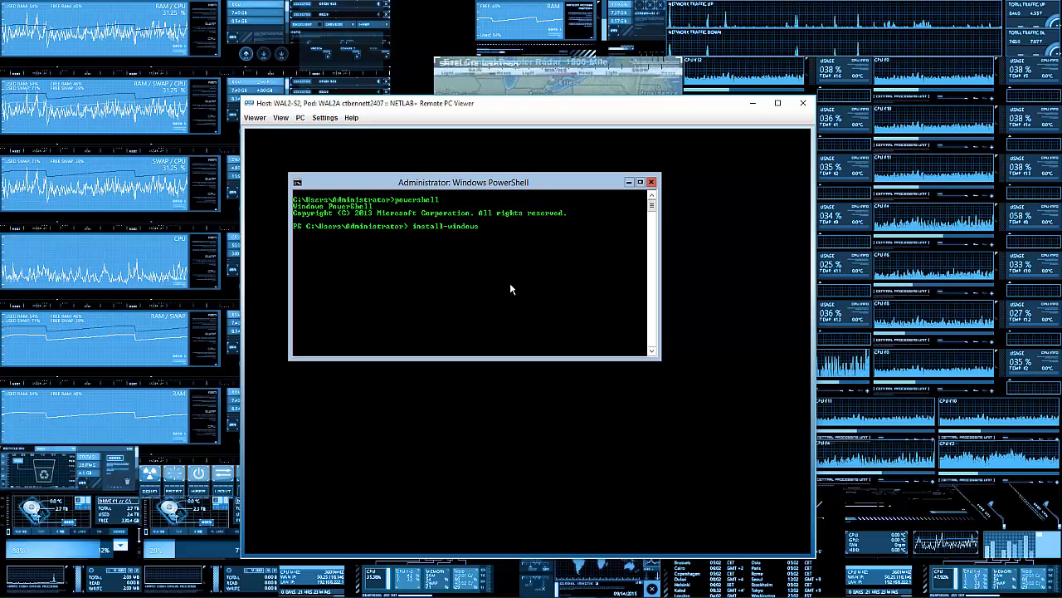
text(feature)
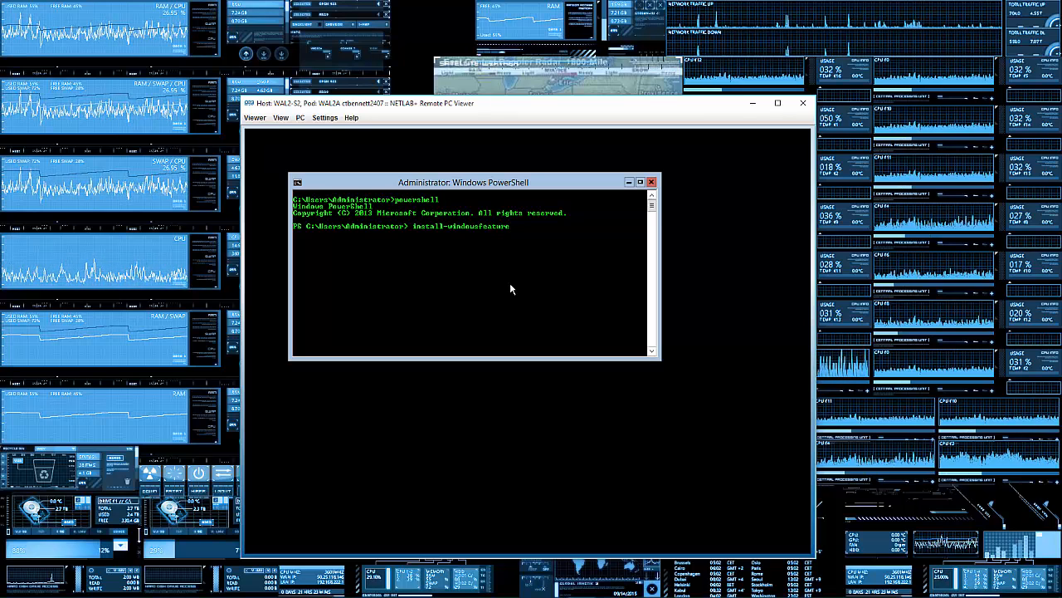
text(a)
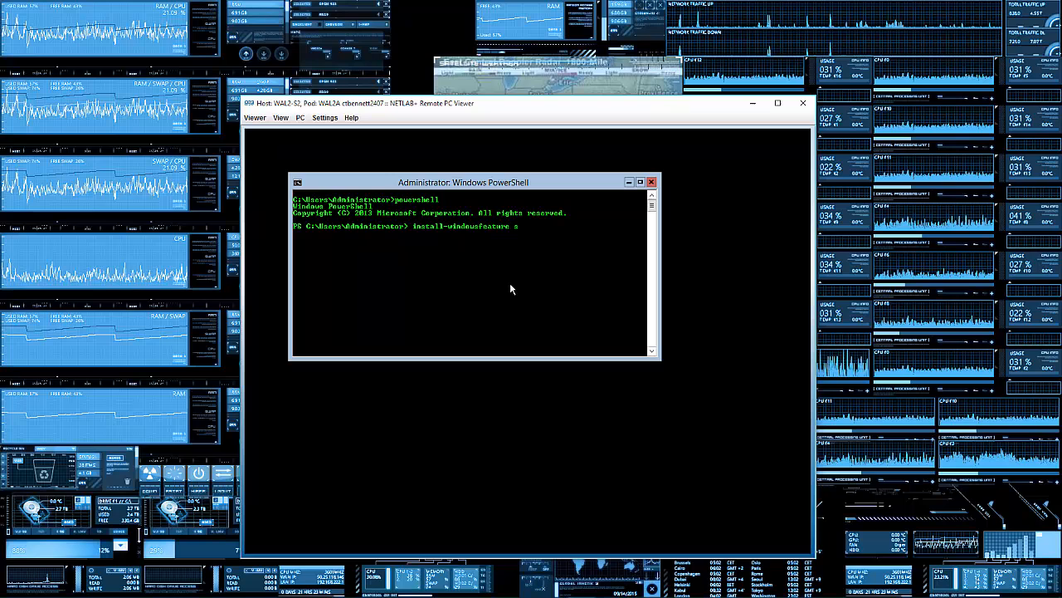
text(sever-gui-mgmt)
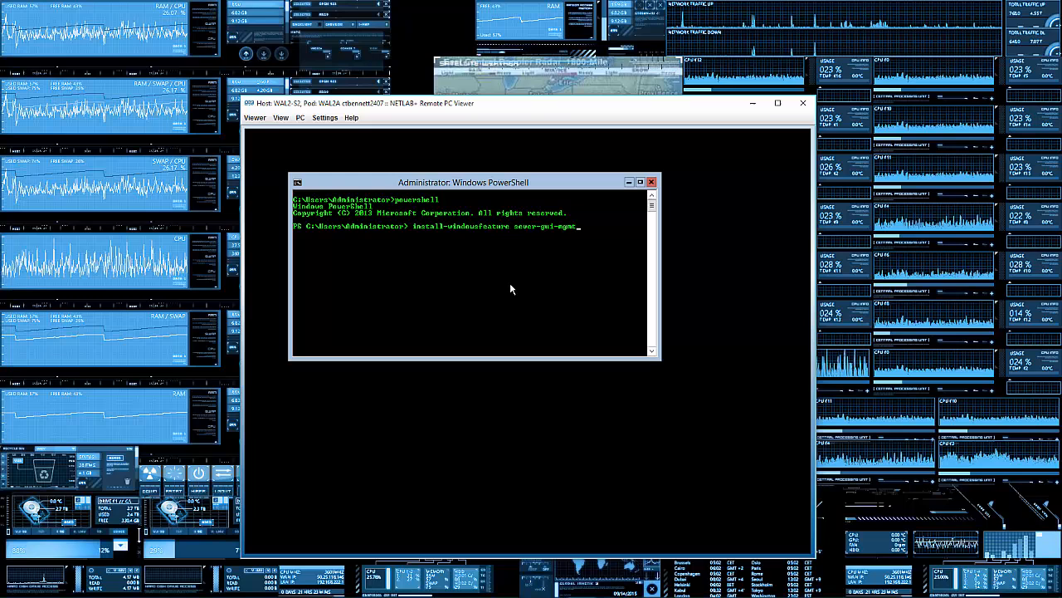
text(-infra)
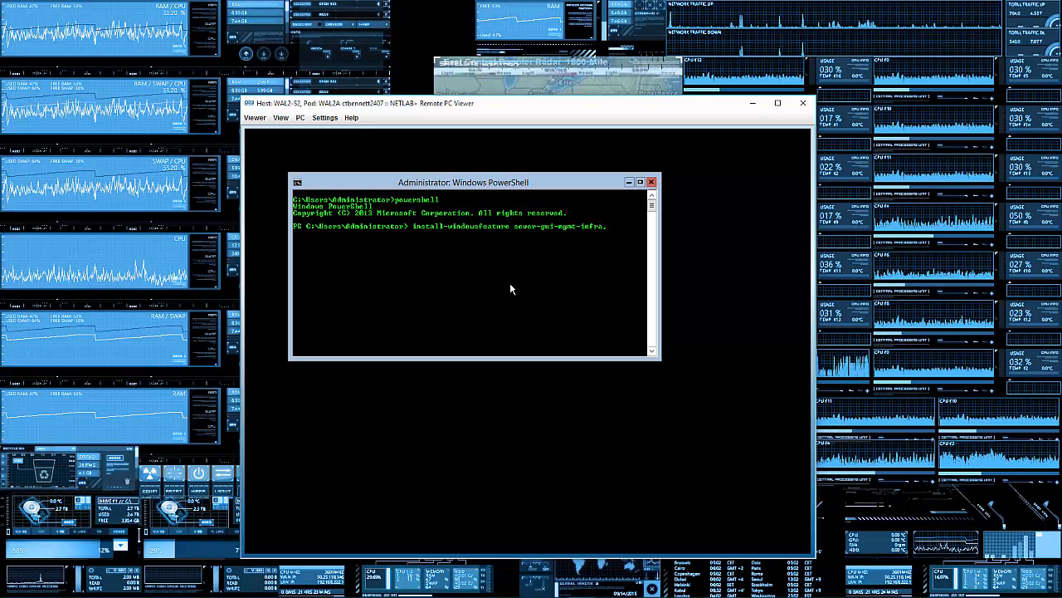
text(,server-gui)
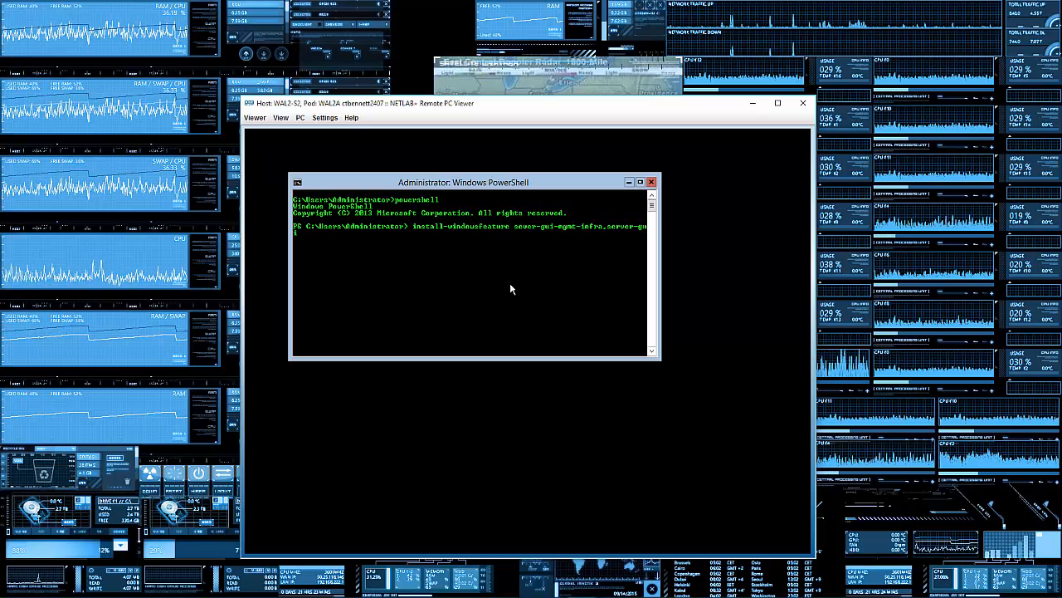
text(-shell -restart)
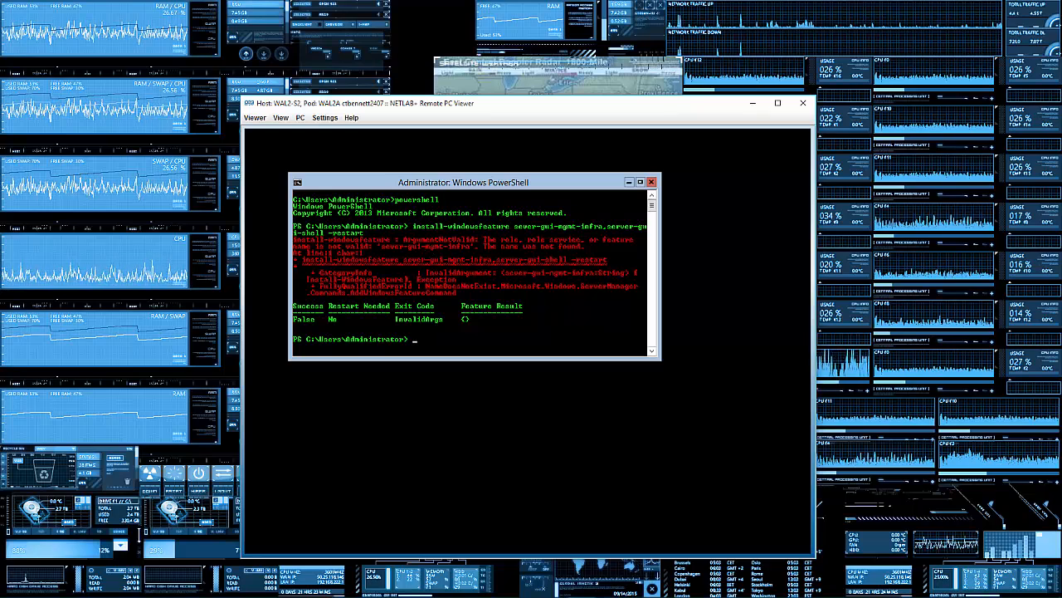
- Enter the corrected command Install-WindowsFeature Server-Gui-Mgmt-Infra,Server-Gui-Shell -restart
text(Install-WindowsFeature Server-Gui-Mgmt-Infra,Server-Gui-Shell -restart)
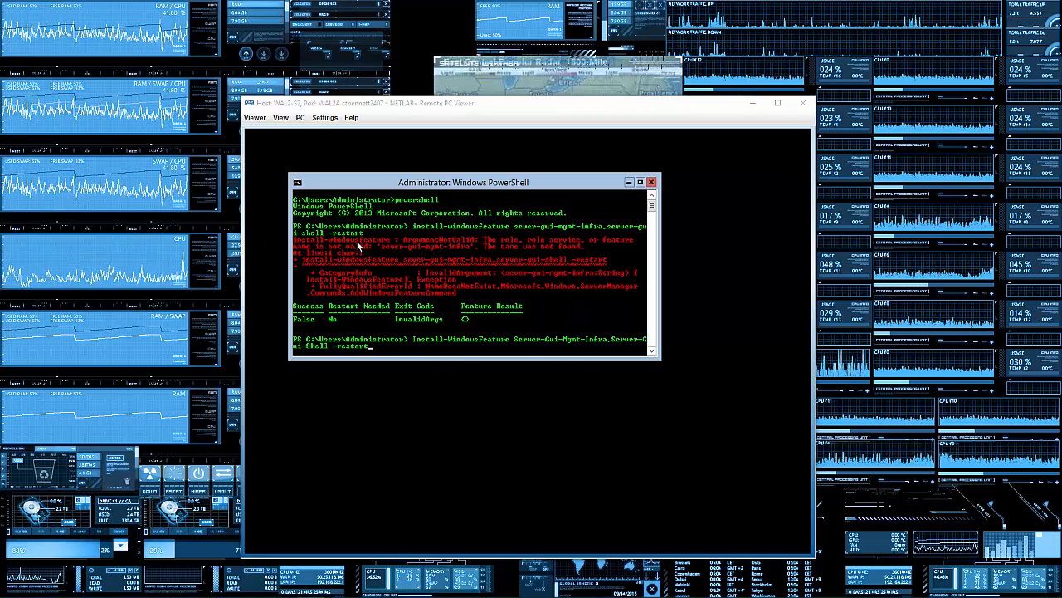
mouse_move(407, 256)
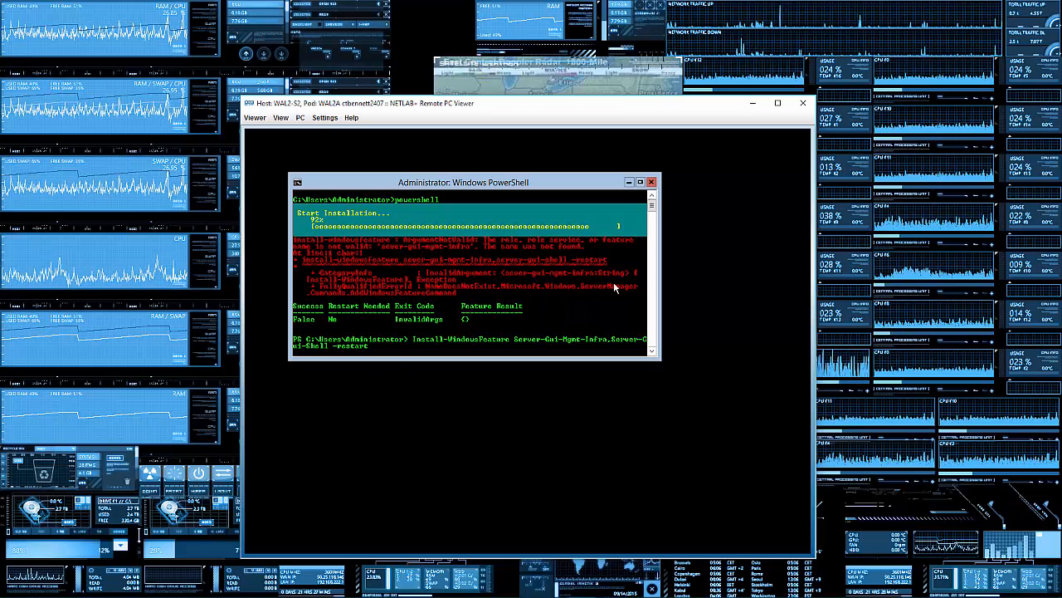
mouse_move(473, 153)
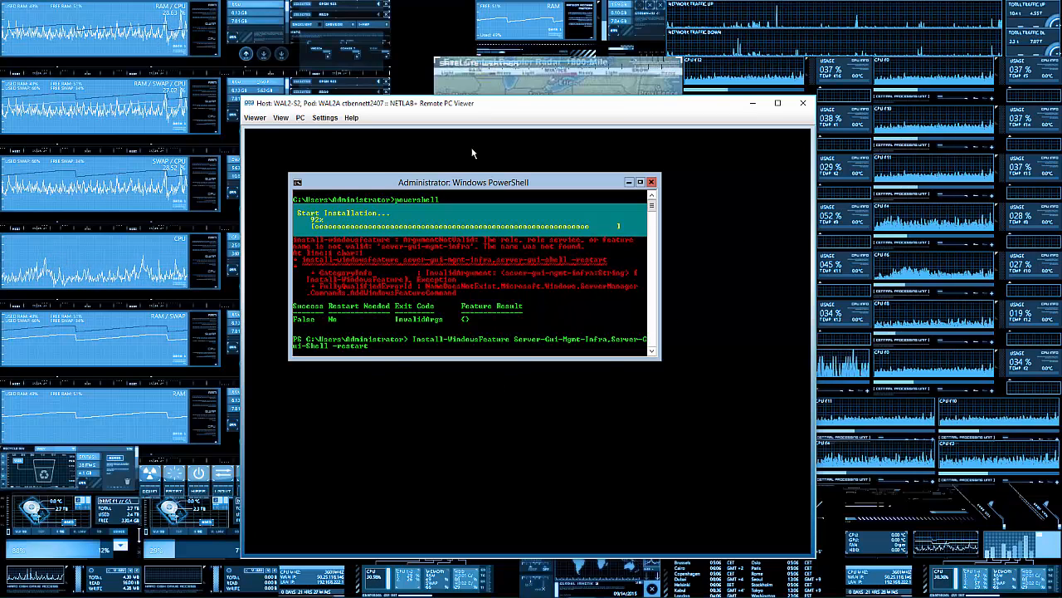
mouse_move(664, 330)
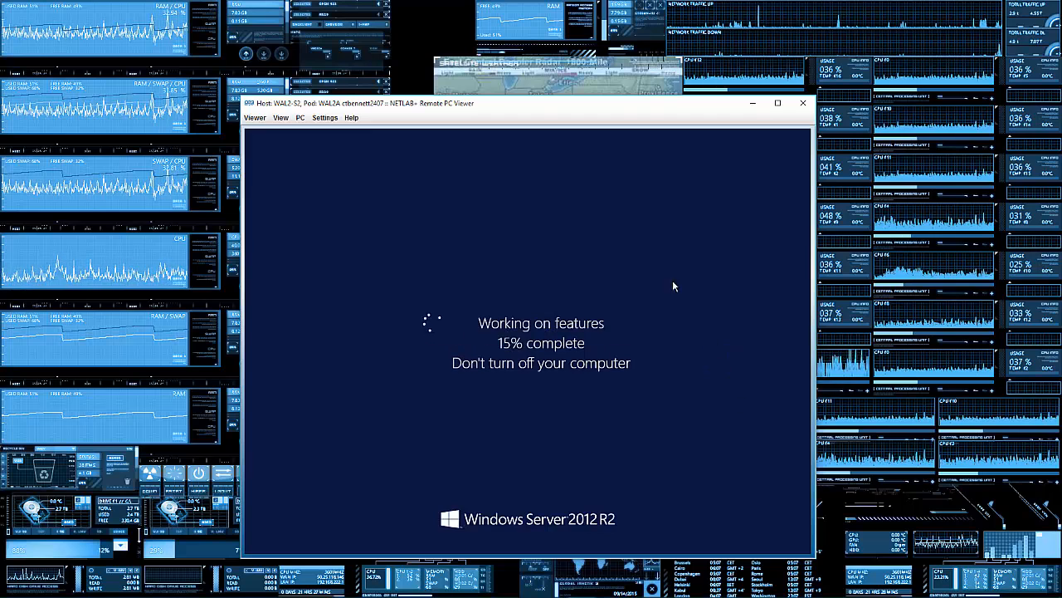
mouse_move(688, 375)
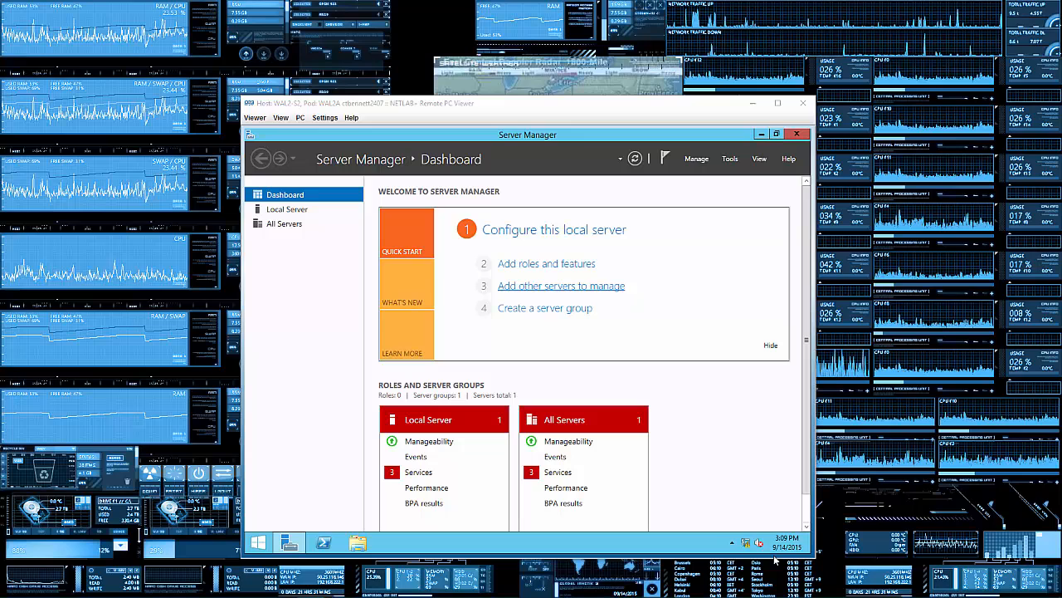
mouse_move(704, 544)
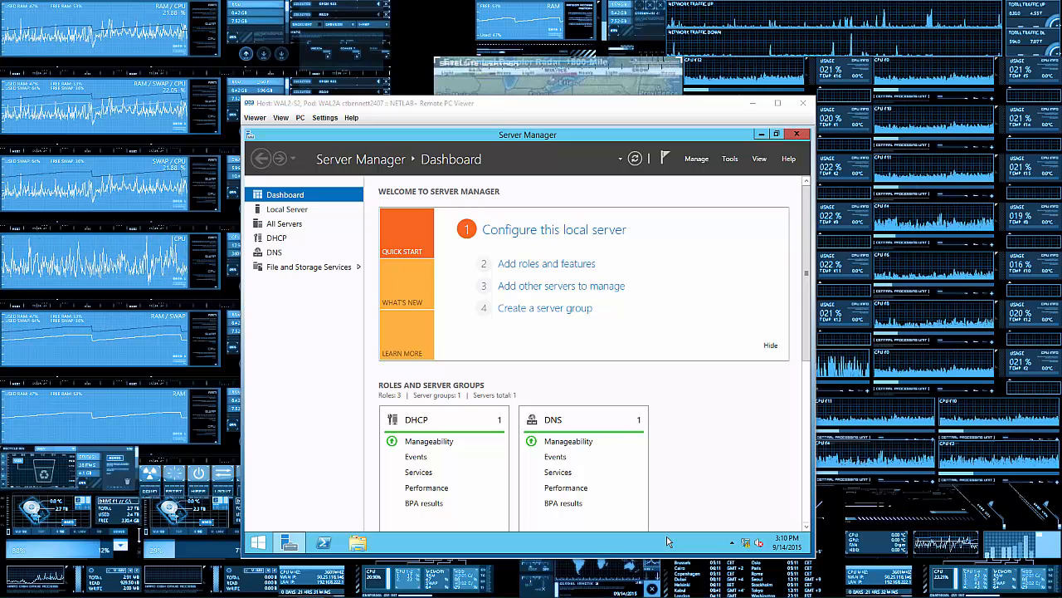
mouse_move(730, 400)
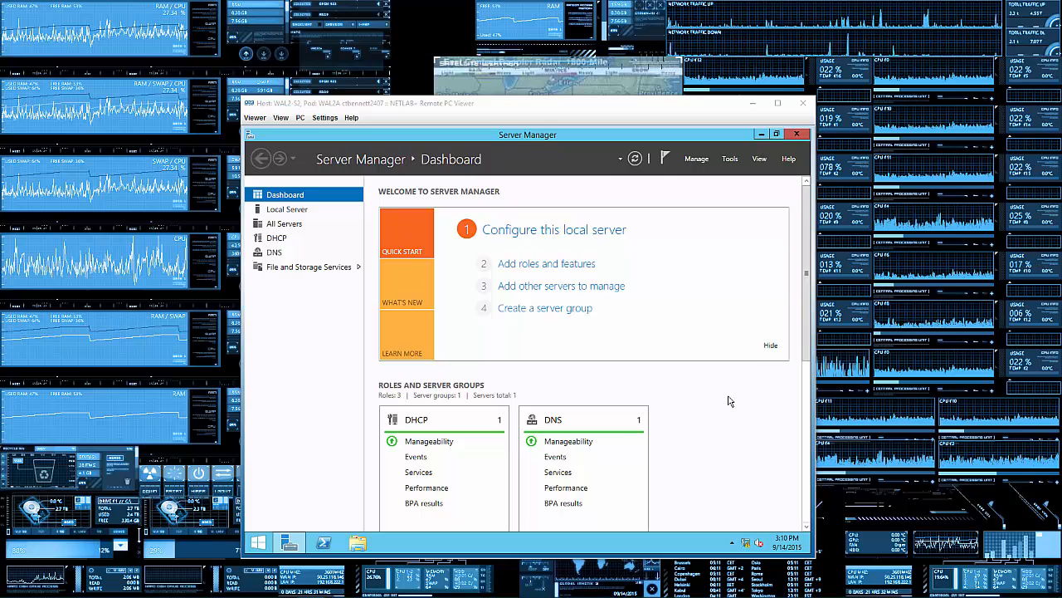